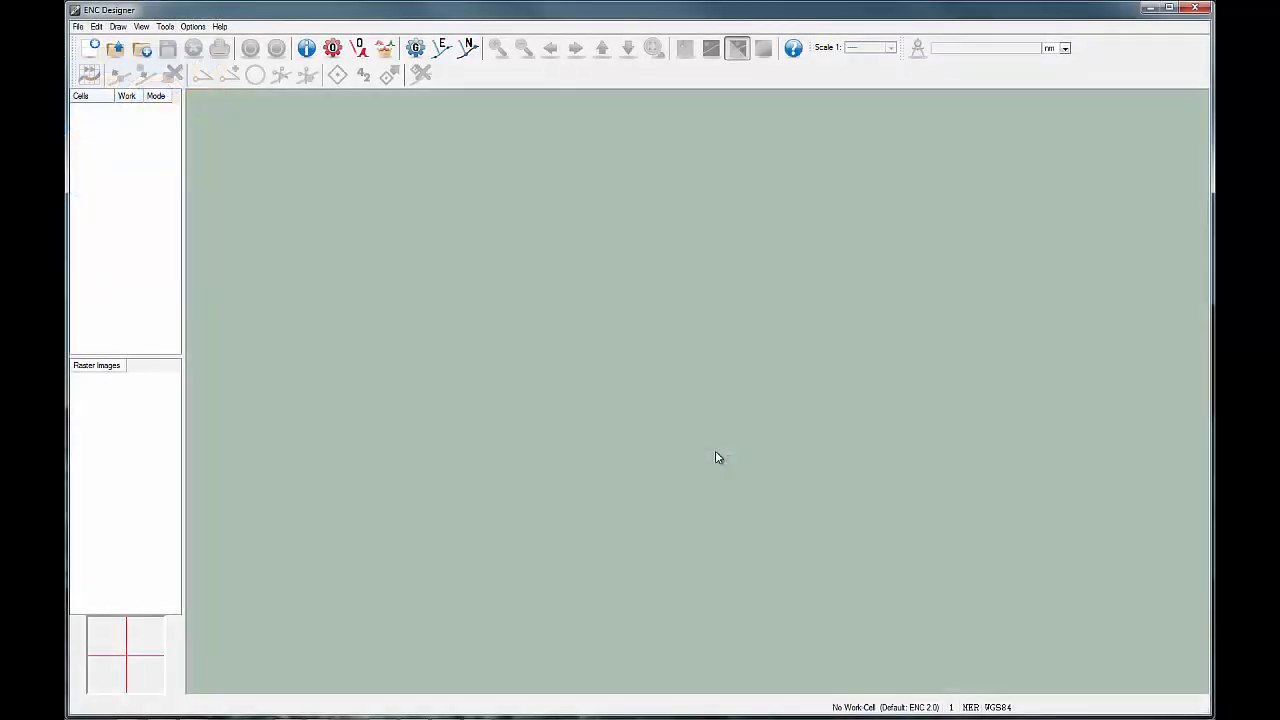
- Start loading a second raster chart, patch.tif, from the File menu's Load Raster Images
{"action": "left_click", "coordinate": [77, 26]}
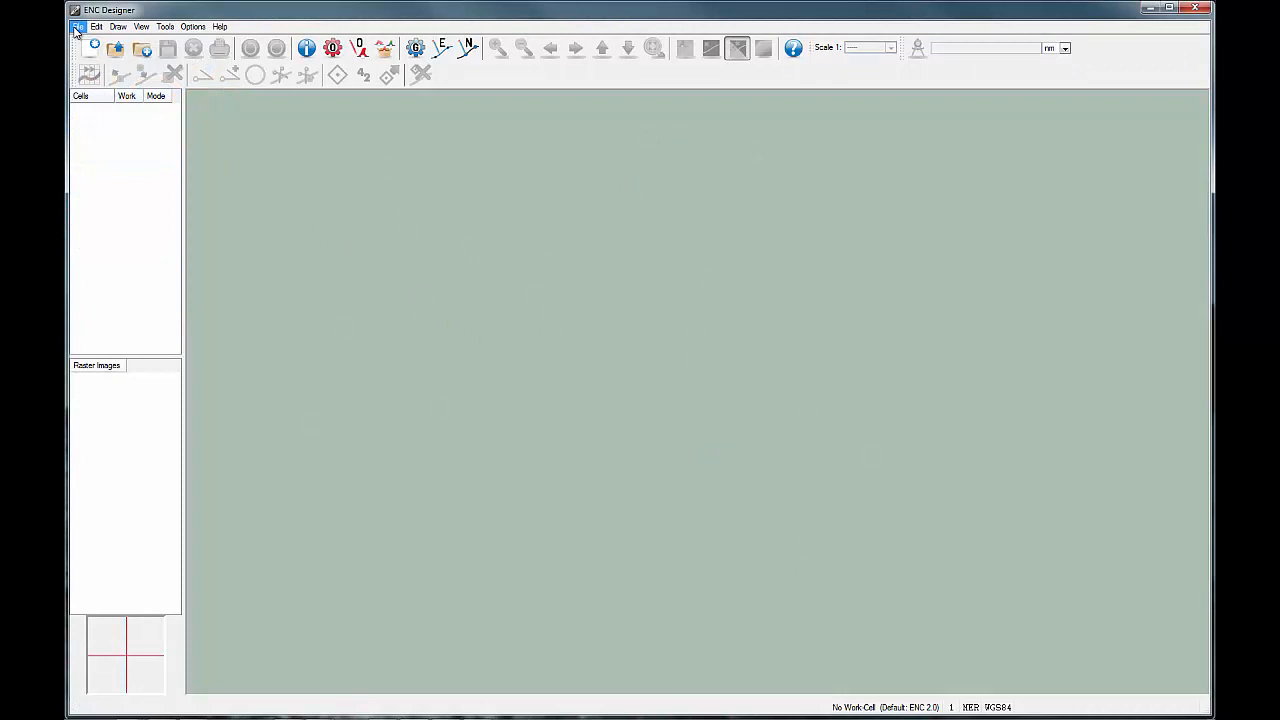
{"action": "left_click", "coordinate": [79, 26]}
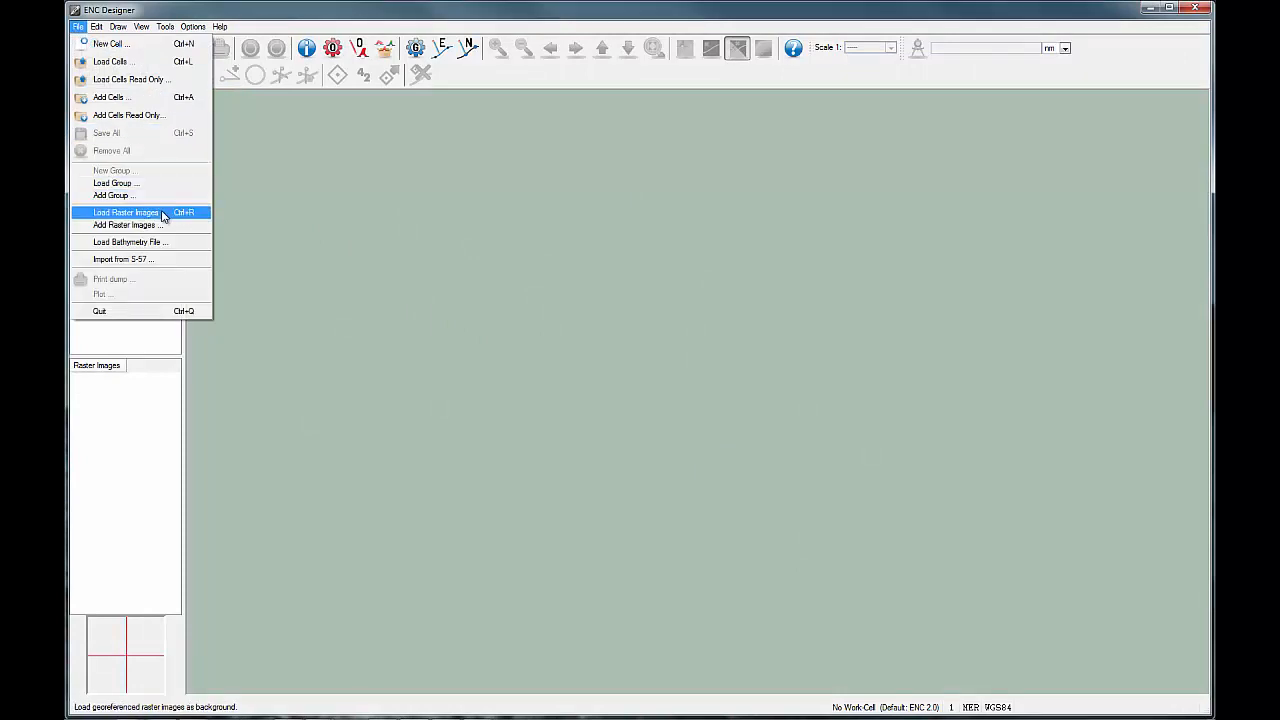
{"action": "left_click", "coordinate": [126, 212]}
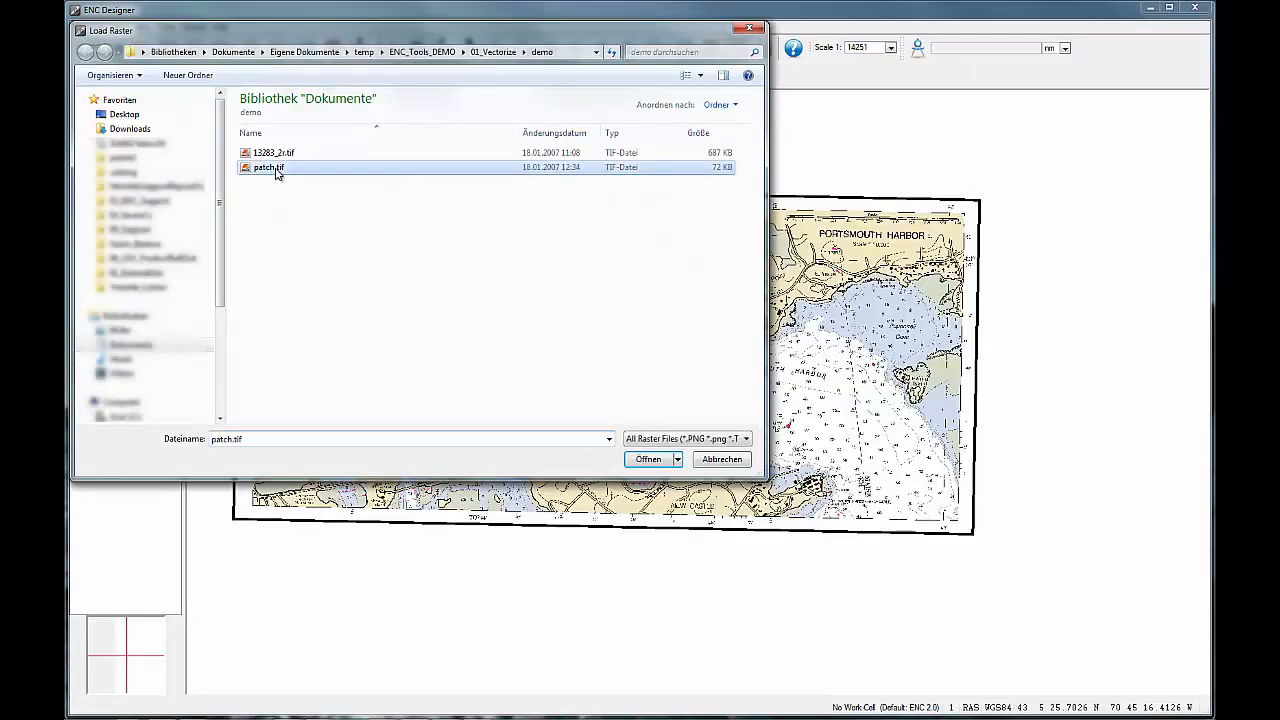
- Load patch.tif and trace the Jamaica Island shoreline point by point to the chart edge
{"action": "left_click", "coordinate": [647, 459]}
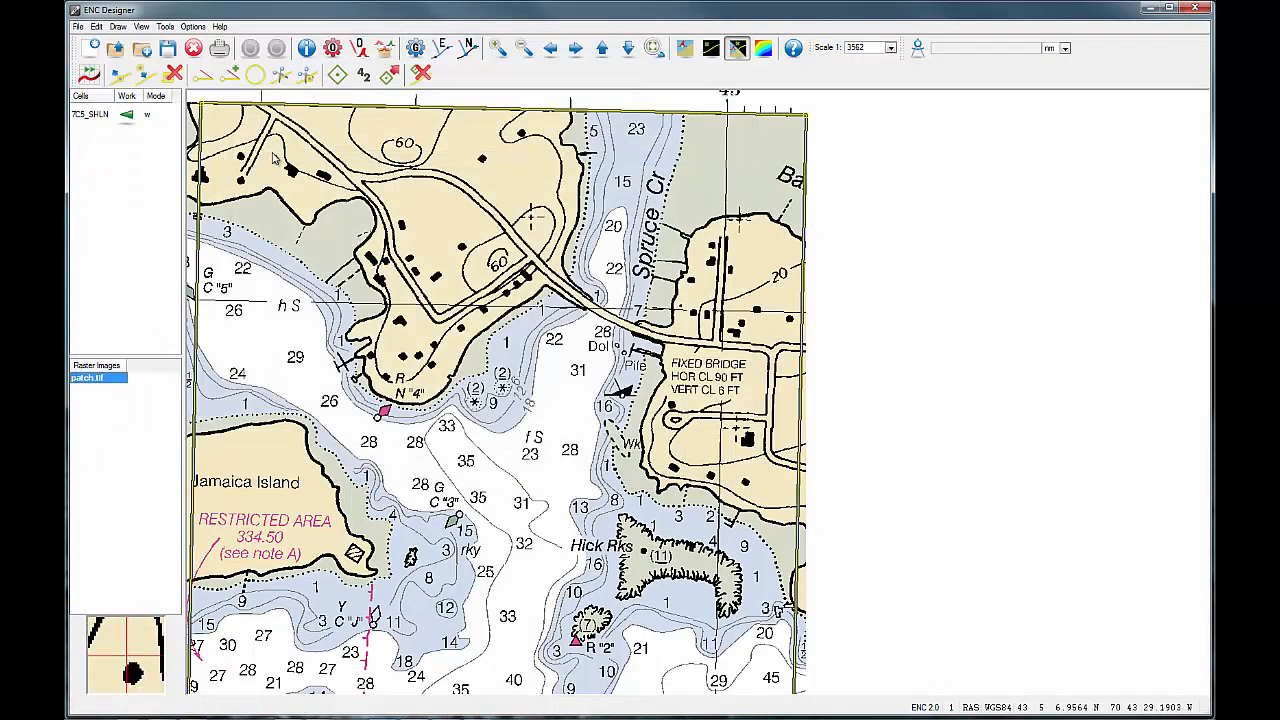
{"action": "mouse_move", "coordinate": [89, 76]}
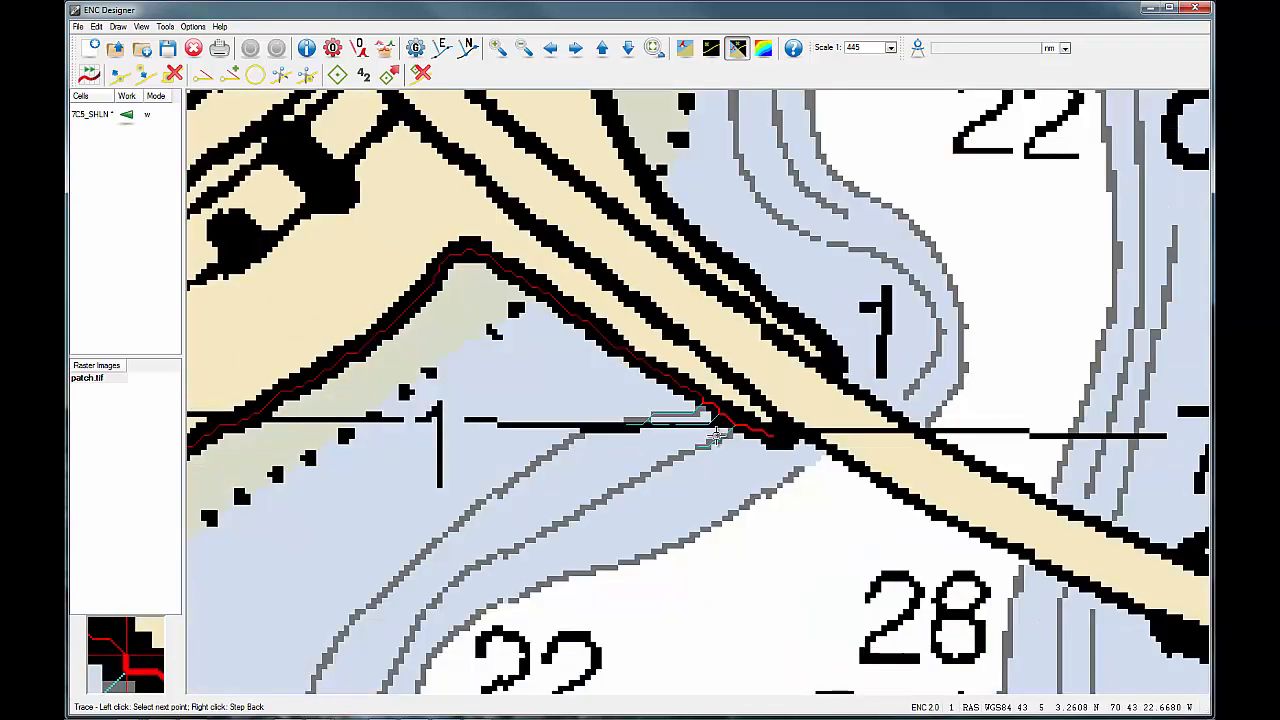
{"action": "left_click", "coordinate": [840, 355]}
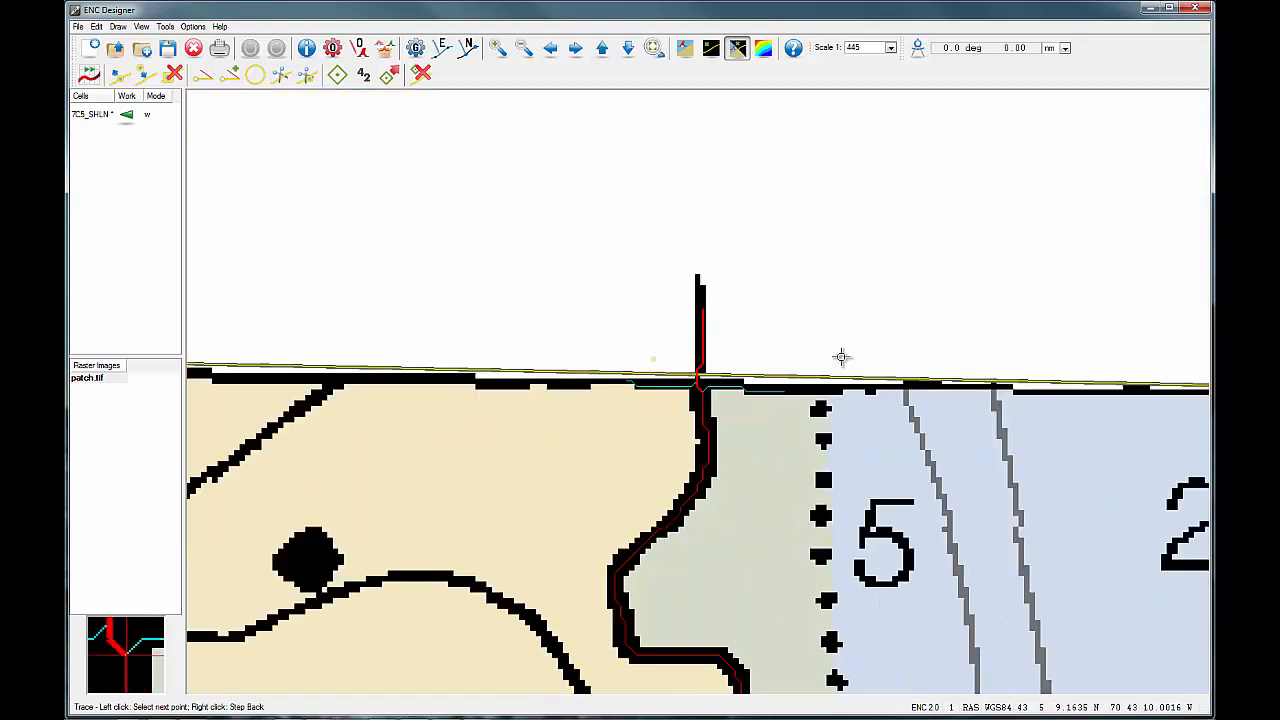
{"action": "left_click", "coordinate": [700, 377]}
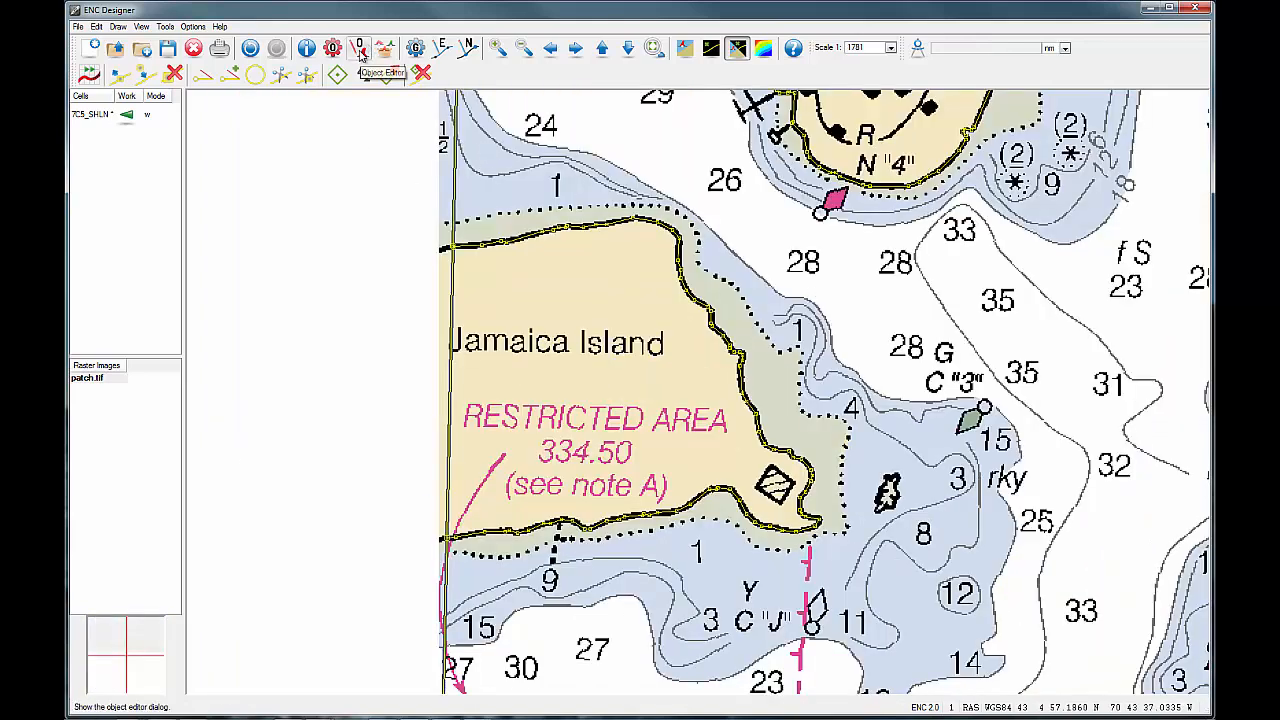
{"action": "mouse_move", "coordinate": [360, 48]}
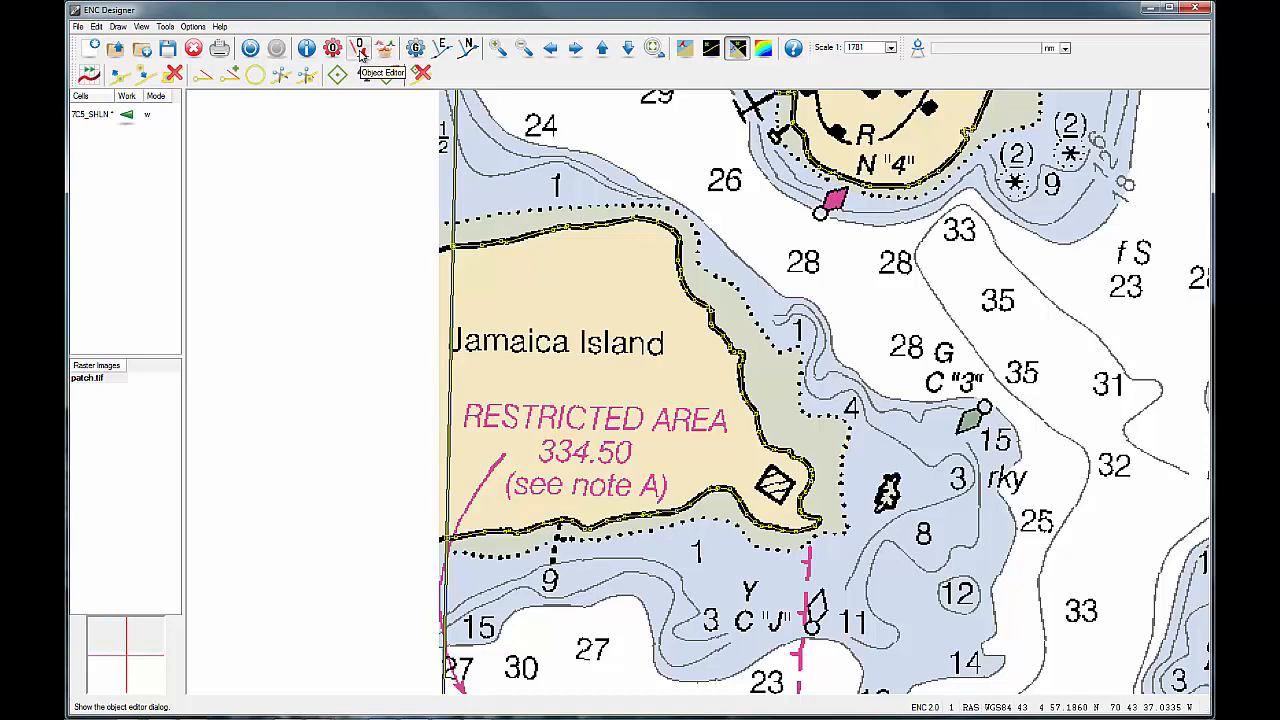
- Create a COALNE coastline object from the traced line via an upper-case COA search
{"action": "left_click", "coordinate": [360, 50]}
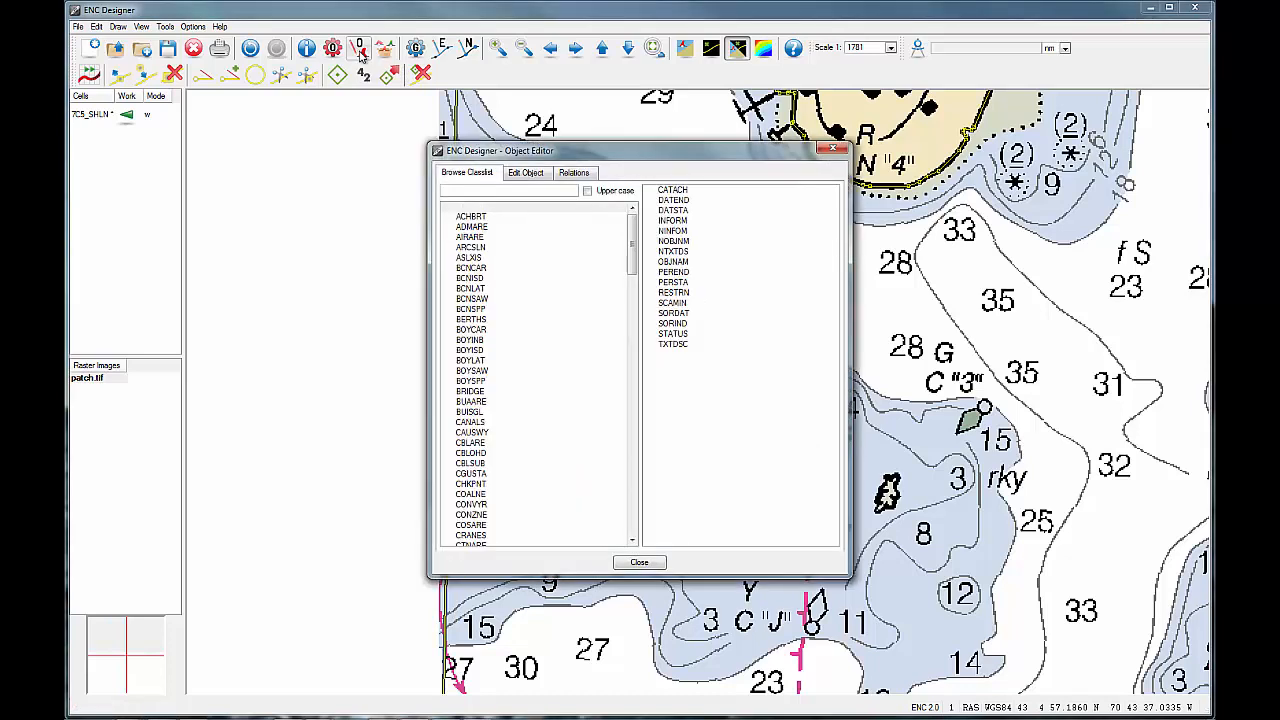
{"action": "left_click", "coordinate": [588, 191]}
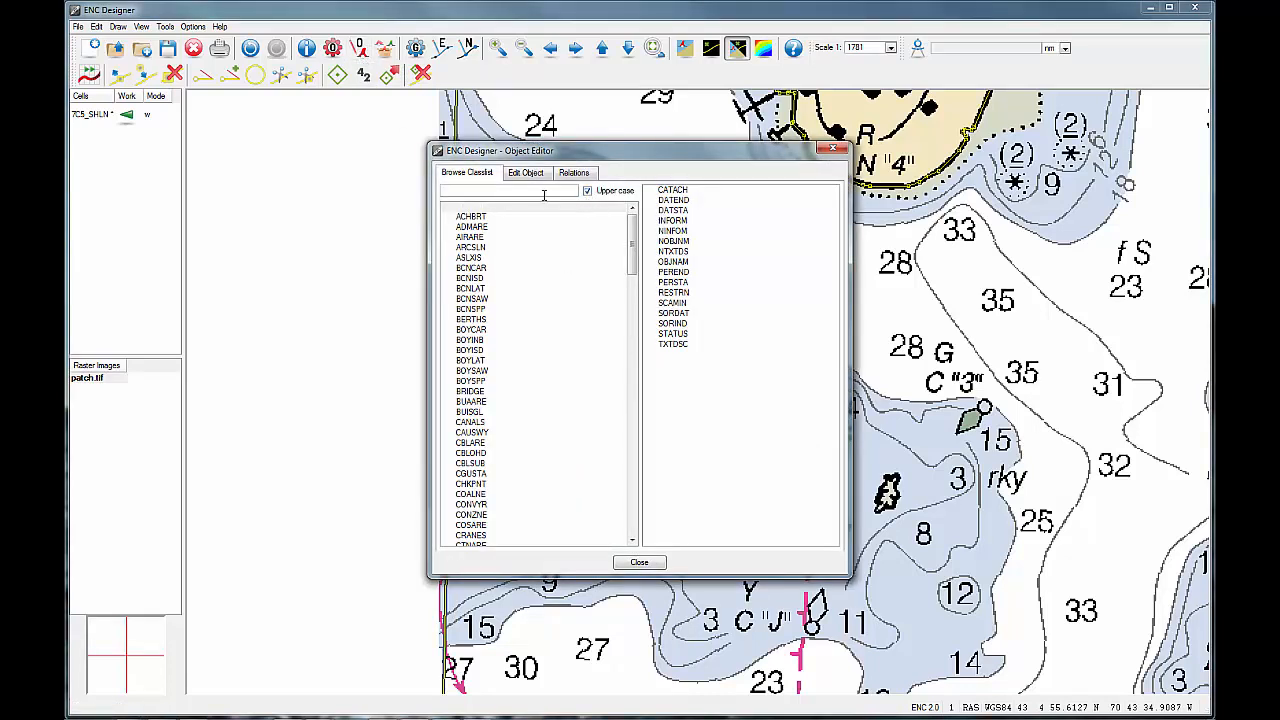
{"action": "type", "text": "COA"}
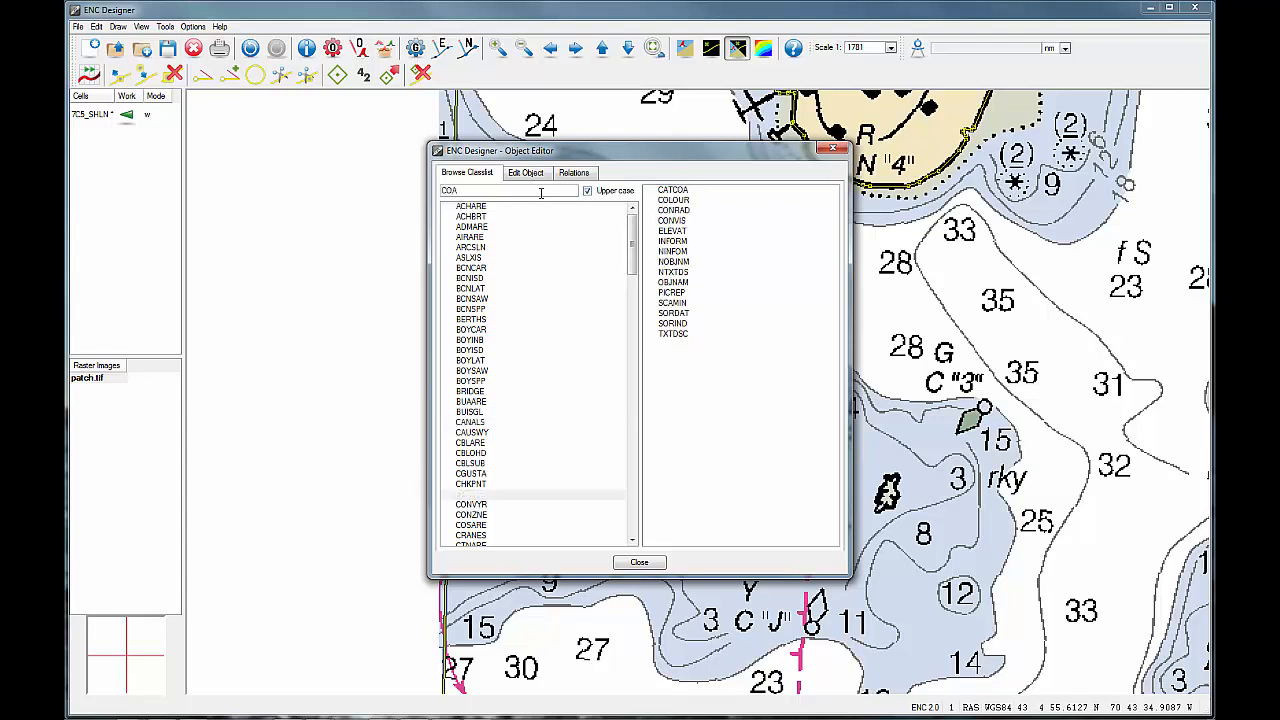
{"action": "left_click", "coordinate": [470, 494]}
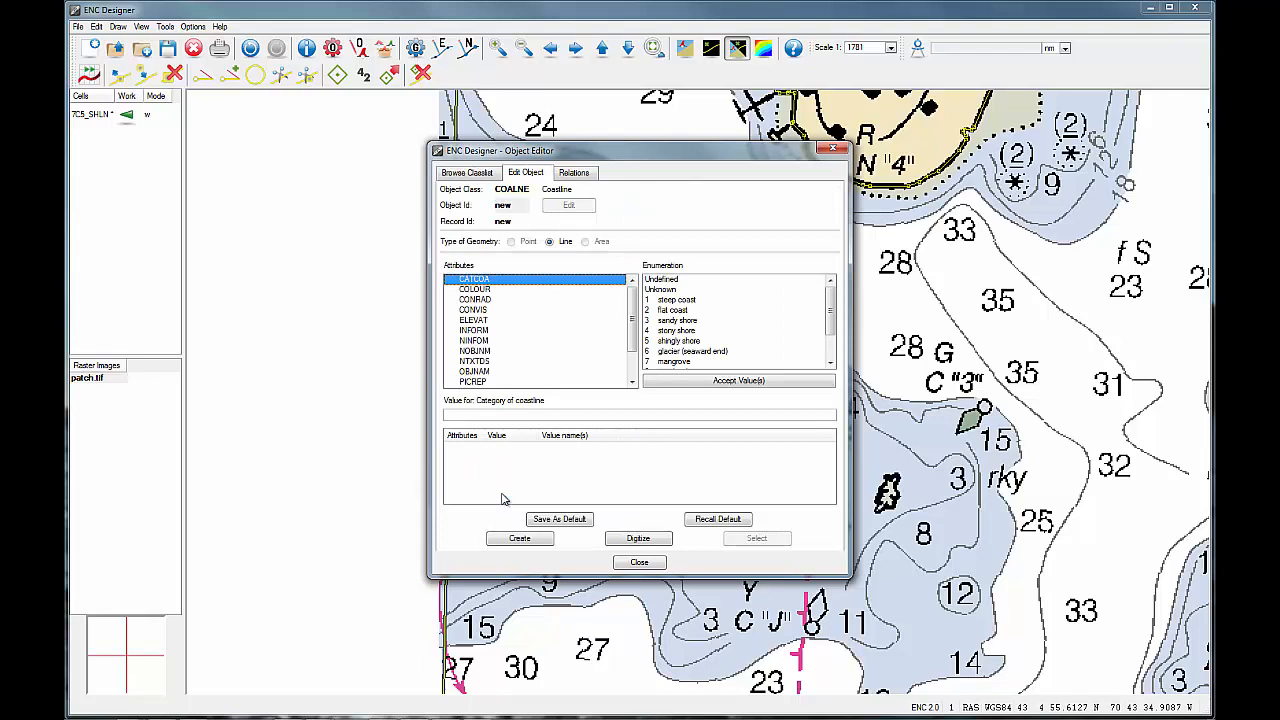
{"action": "mouse_move", "coordinate": [505, 497]}
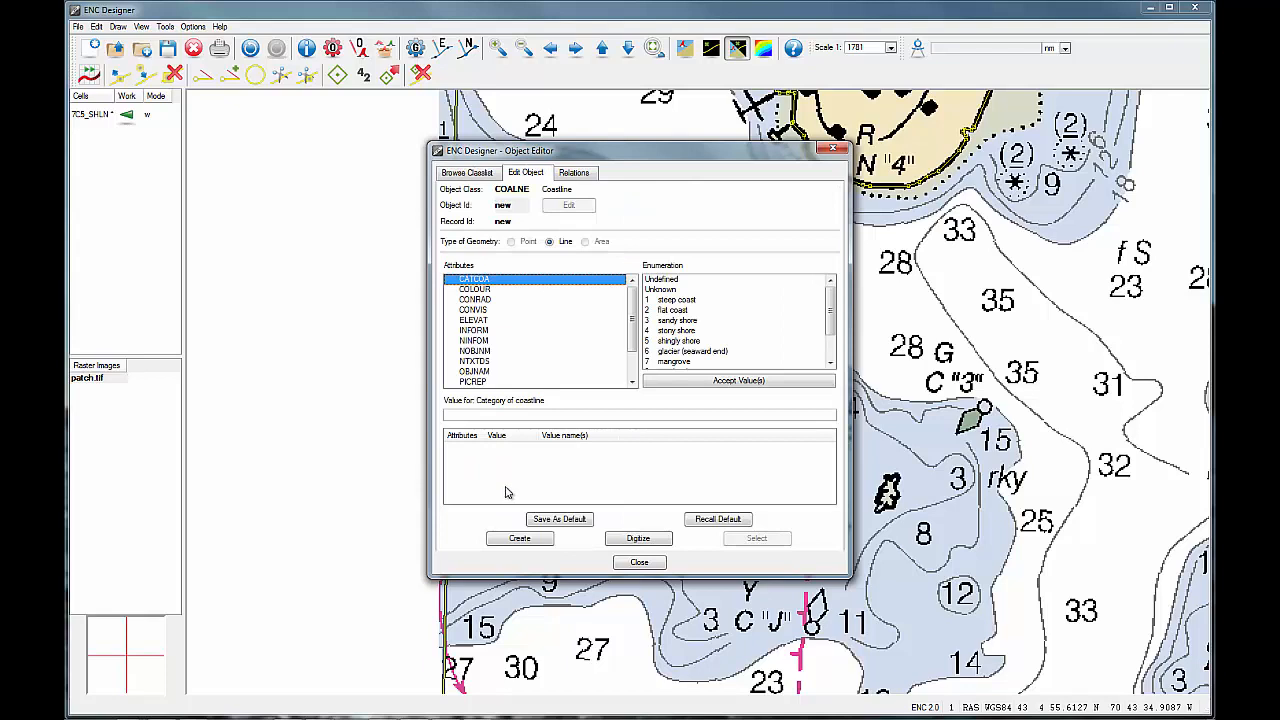
{"action": "mouse_move", "coordinate": [685, 159]}
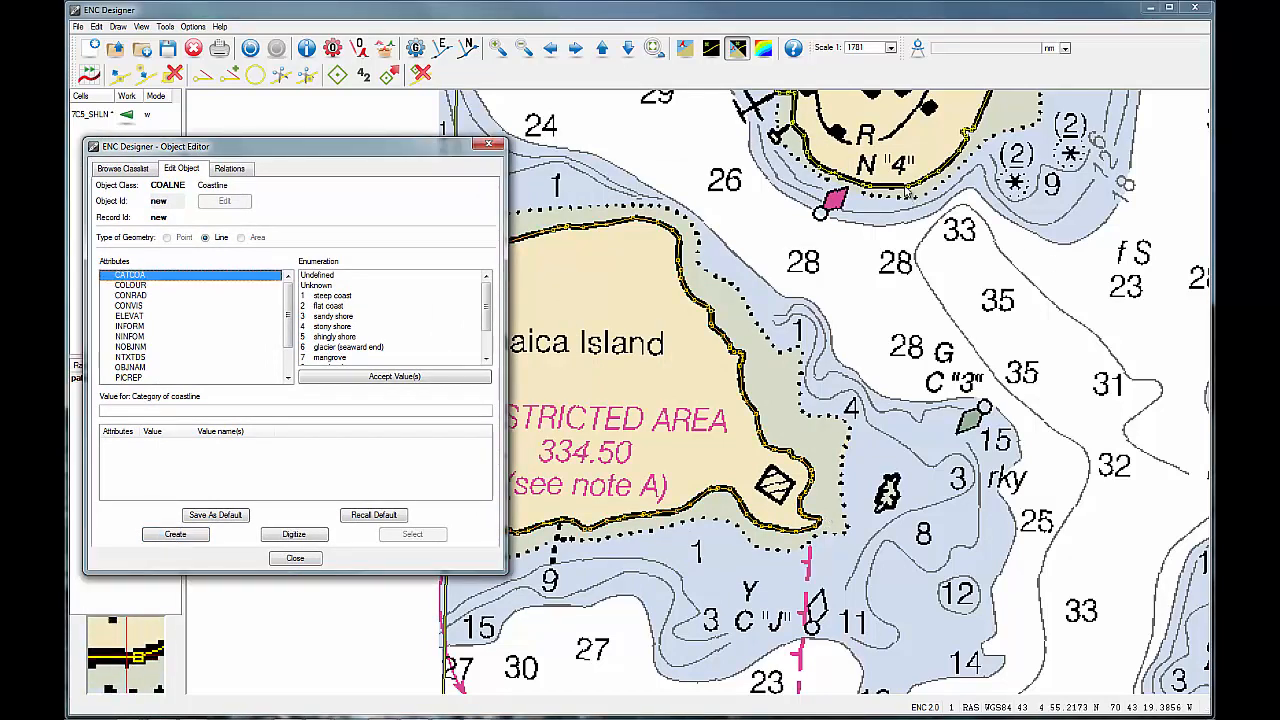
{"action": "left_click", "coordinate": [175, 534]}
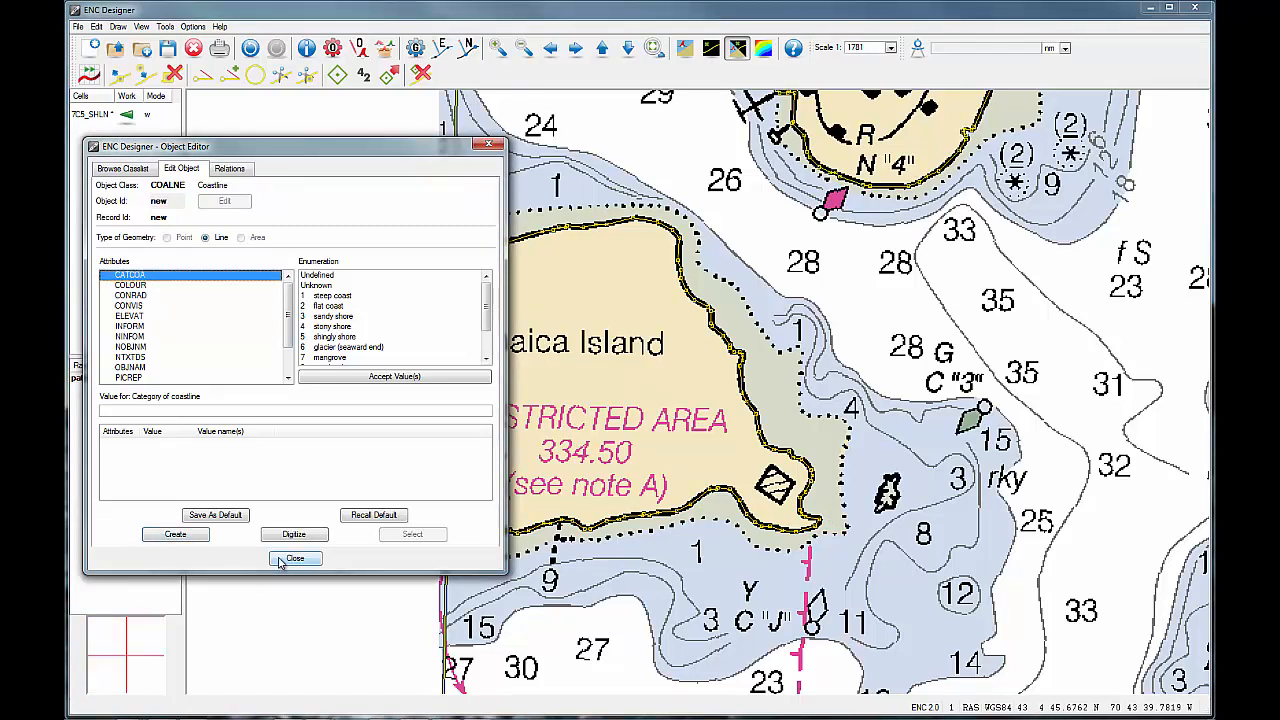
{"action": "left_click", "coordinate": [294, 558]}
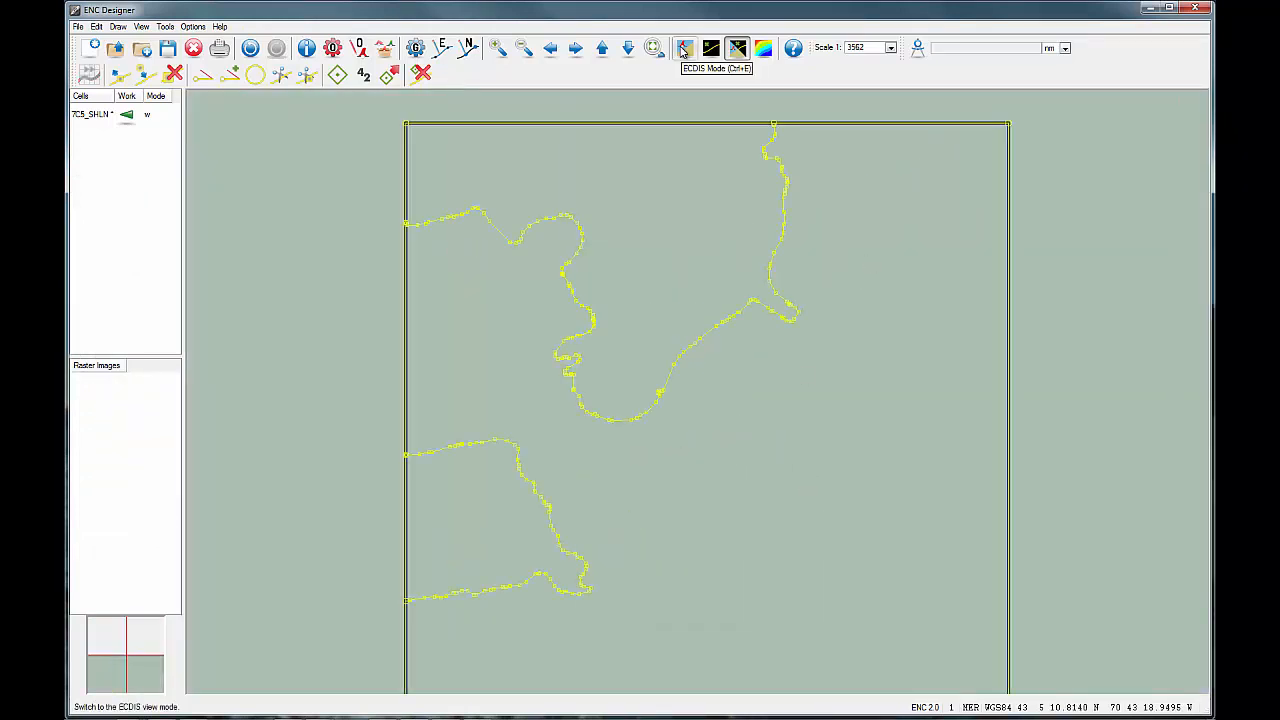
- Switch to ECDIS mode and pick the coastline to view its COALNE object info
{"action": "left_click", "coordinate": [684, 48]}
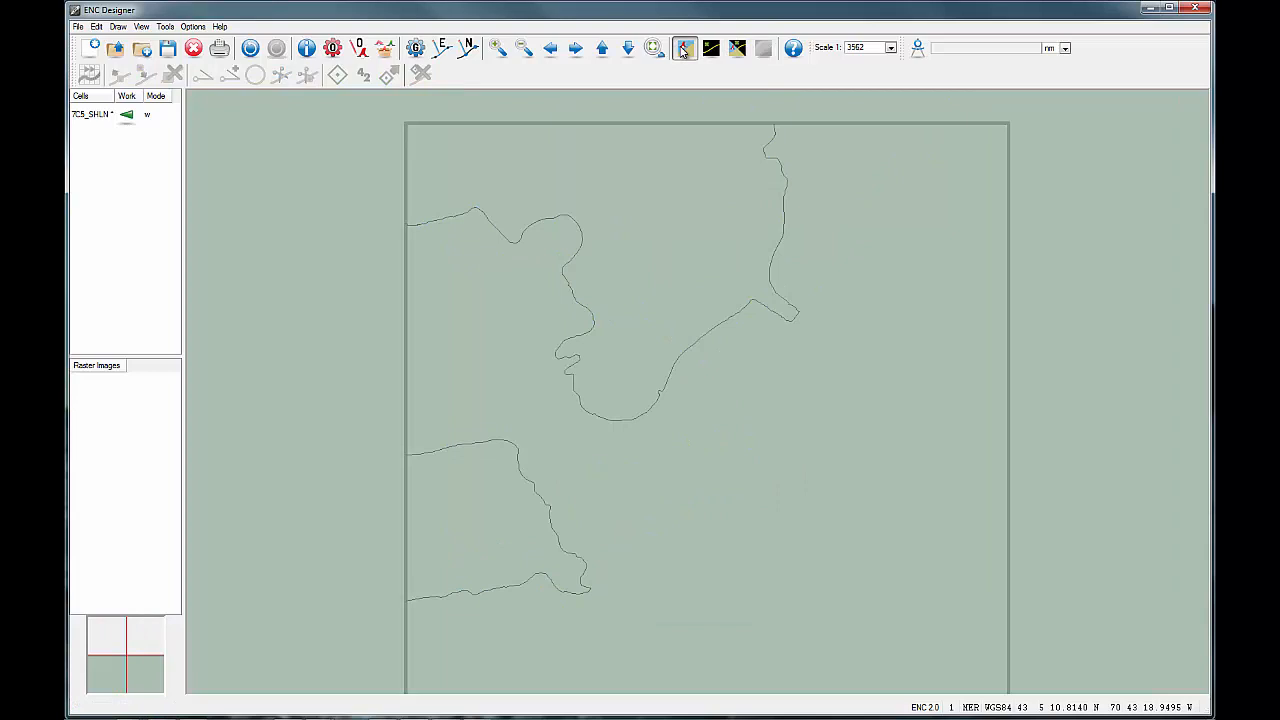
{"action": "left_click", "coordinate": [712, 330]}
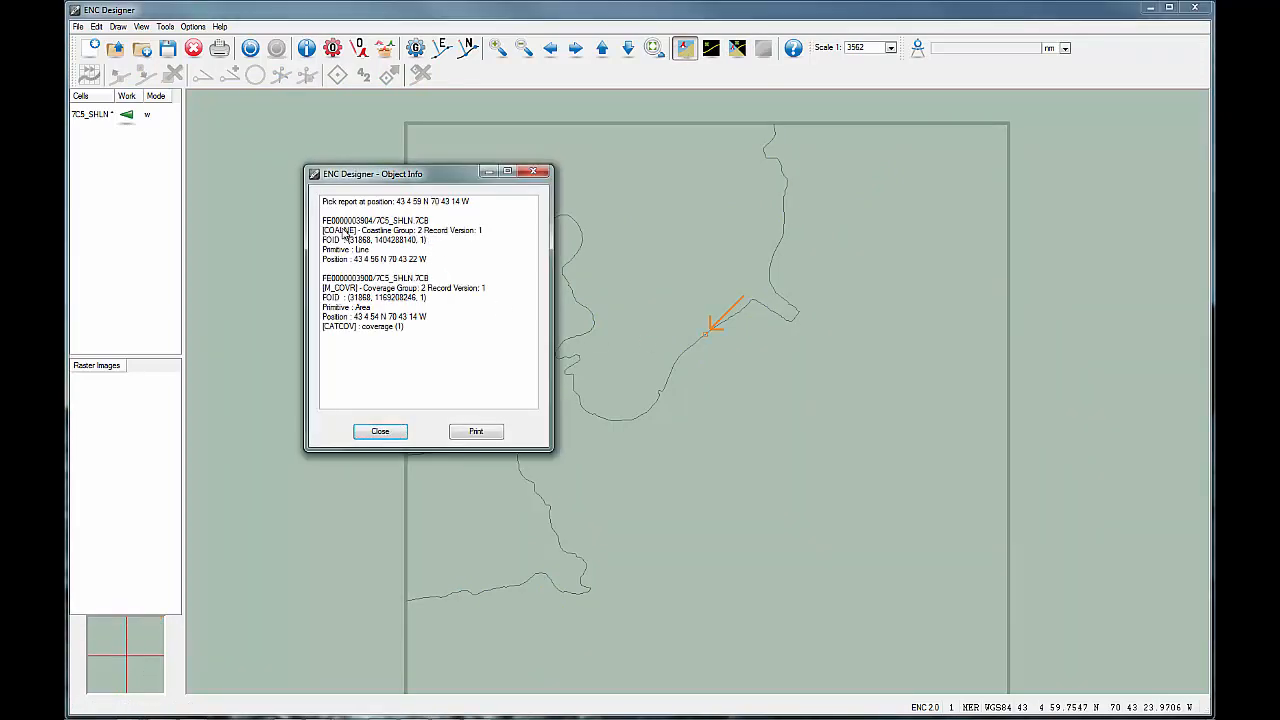
{"action": "mouse_move", "coordinate": [380, 240]}
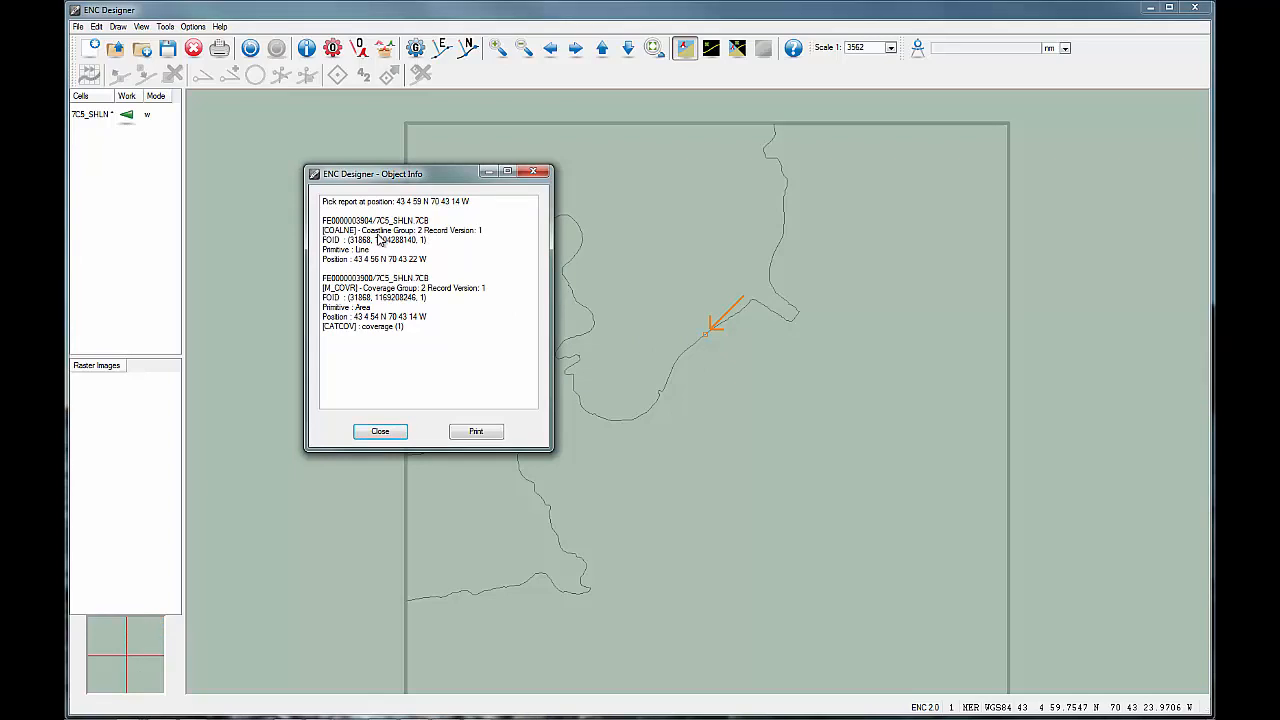